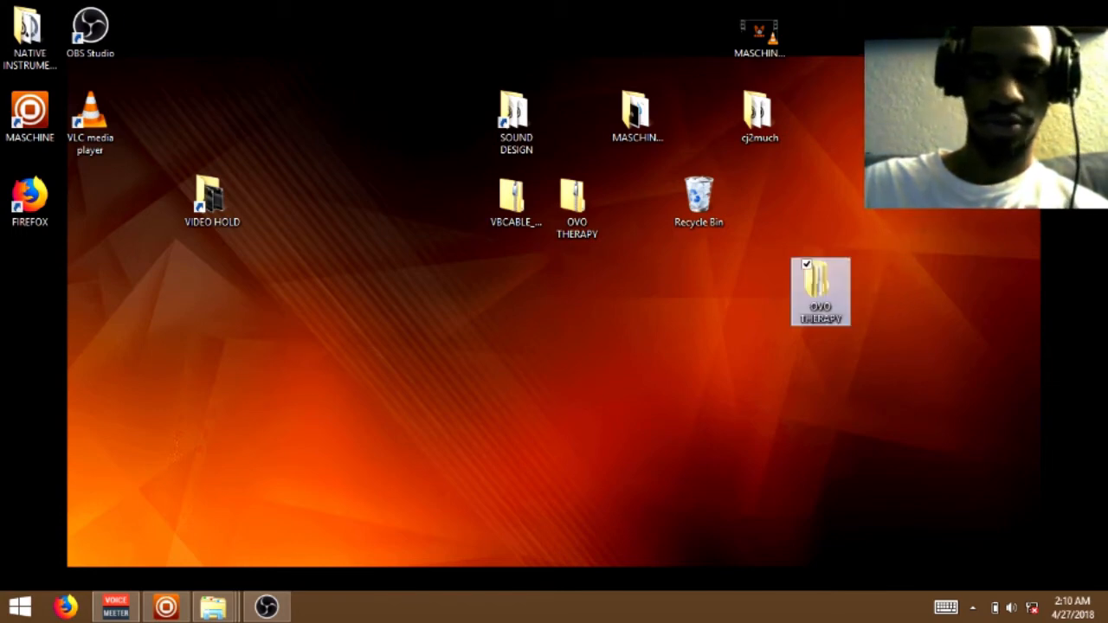
{"action": "mouse_move", "coordinate": [821, 291]}
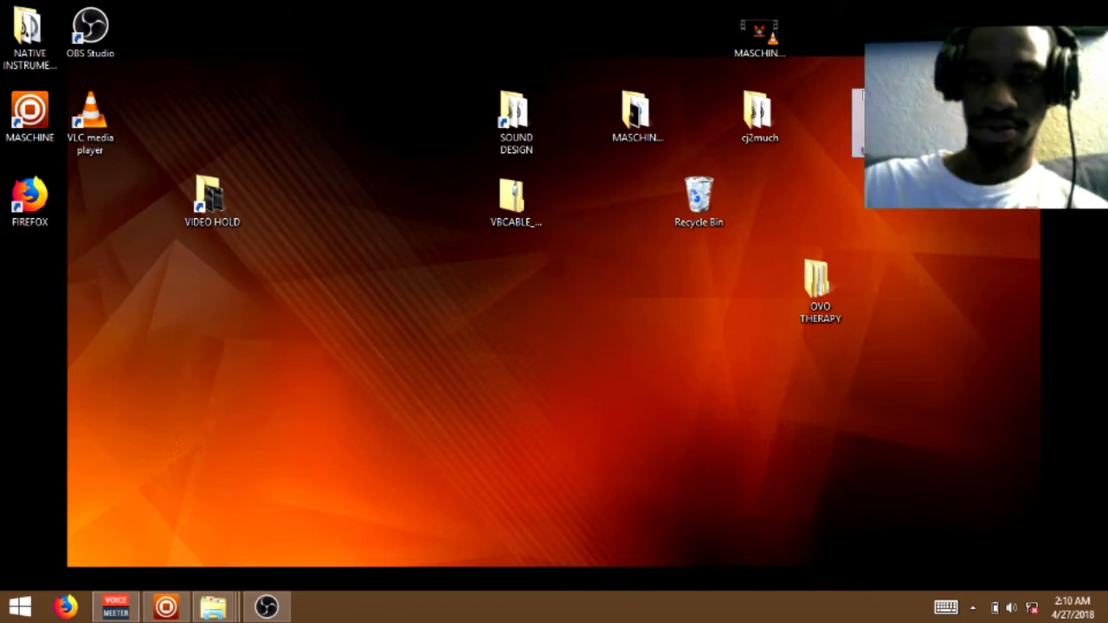
Open the OVO THERAPY desktop folder and its inner OVO THERAPY kit folder
{"action": "left_click", "coordinate": [820, 286]}
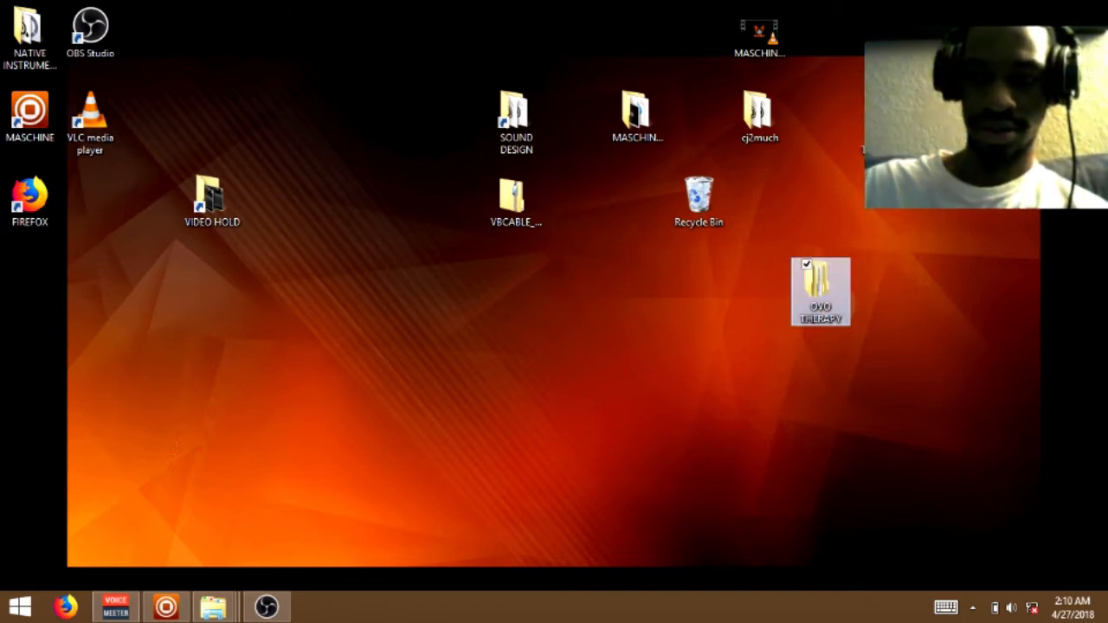
{"action": "double_click", "coordinate": [821, 290]}
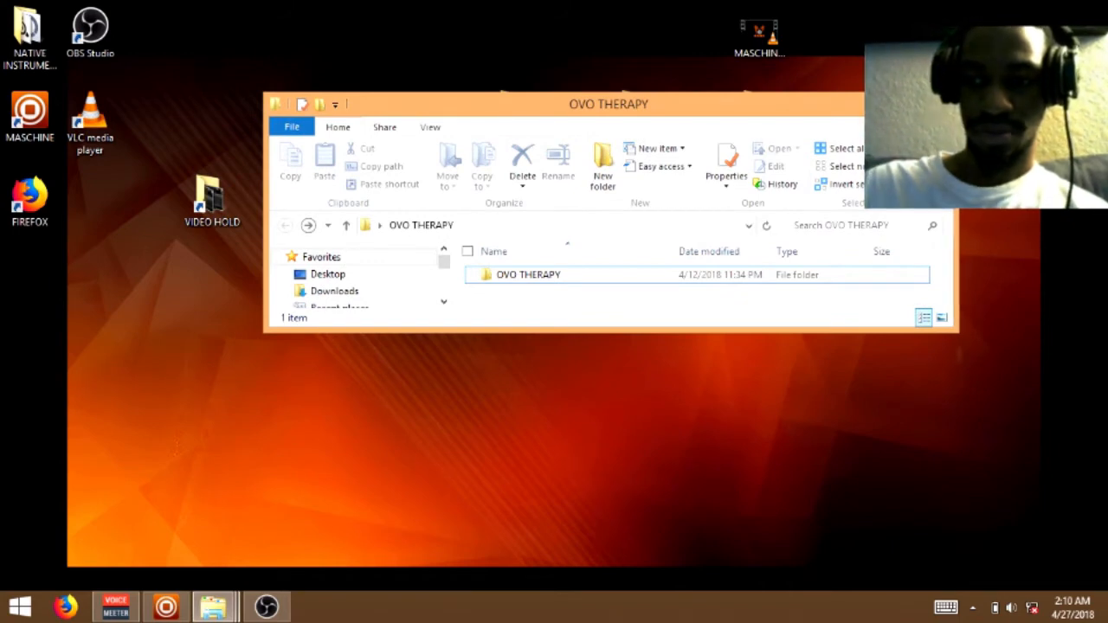
{"action": "double_click", "coordinate": [530, 273]}
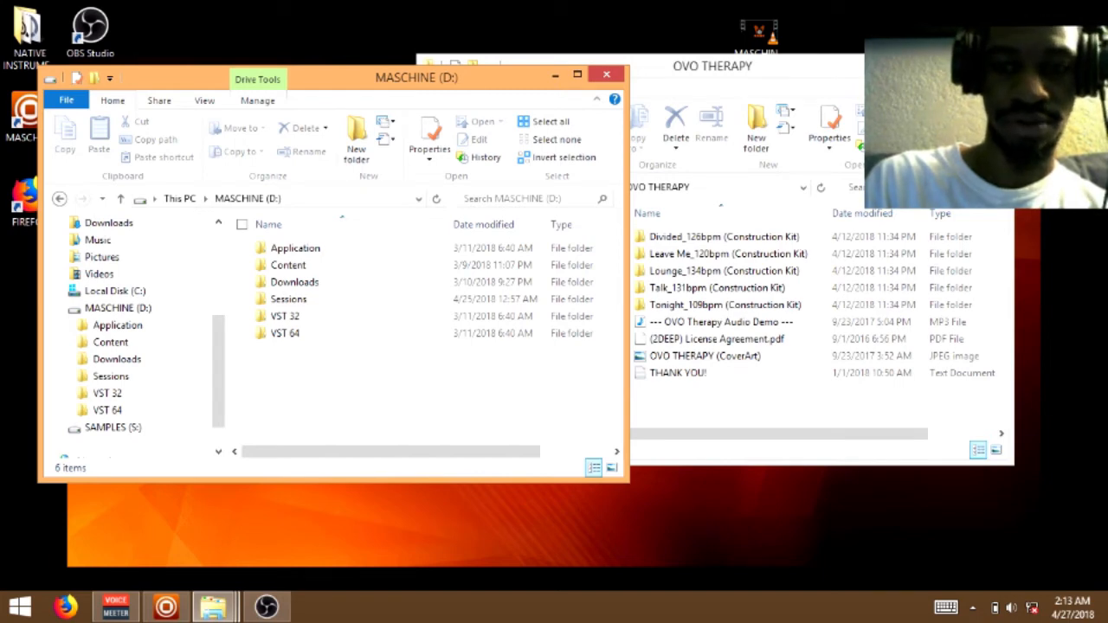
Open Content > User on the MASCHINE (D:) drive and close the OVO THERAPY window
{"action": "double_click", "coordinate": [287, 265]}
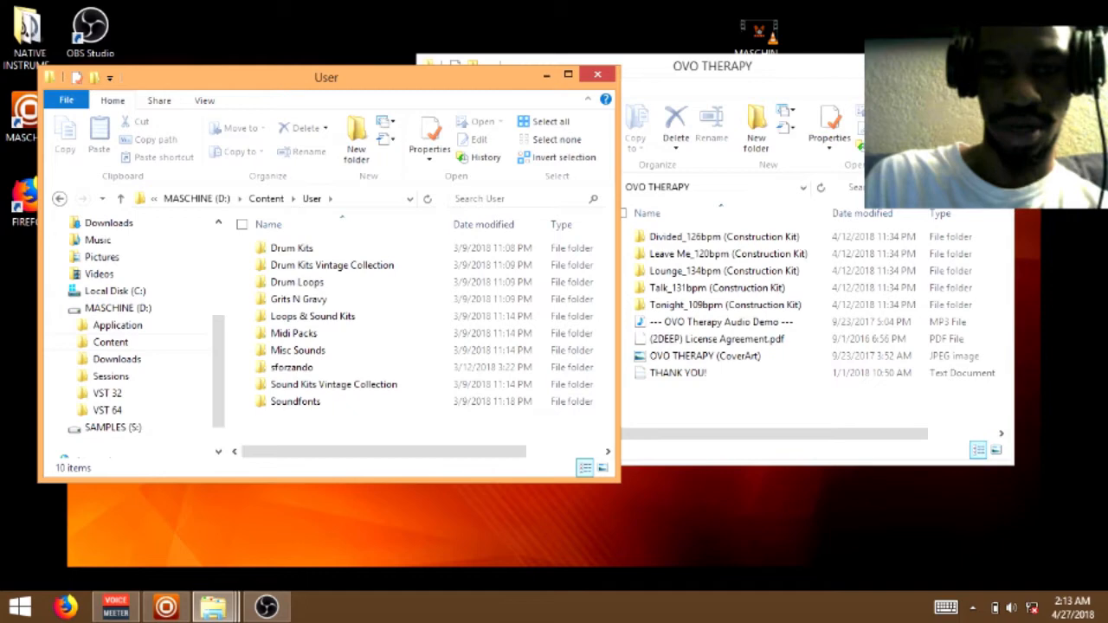
{"action": "left_click", "coordinate": [298, 298]}
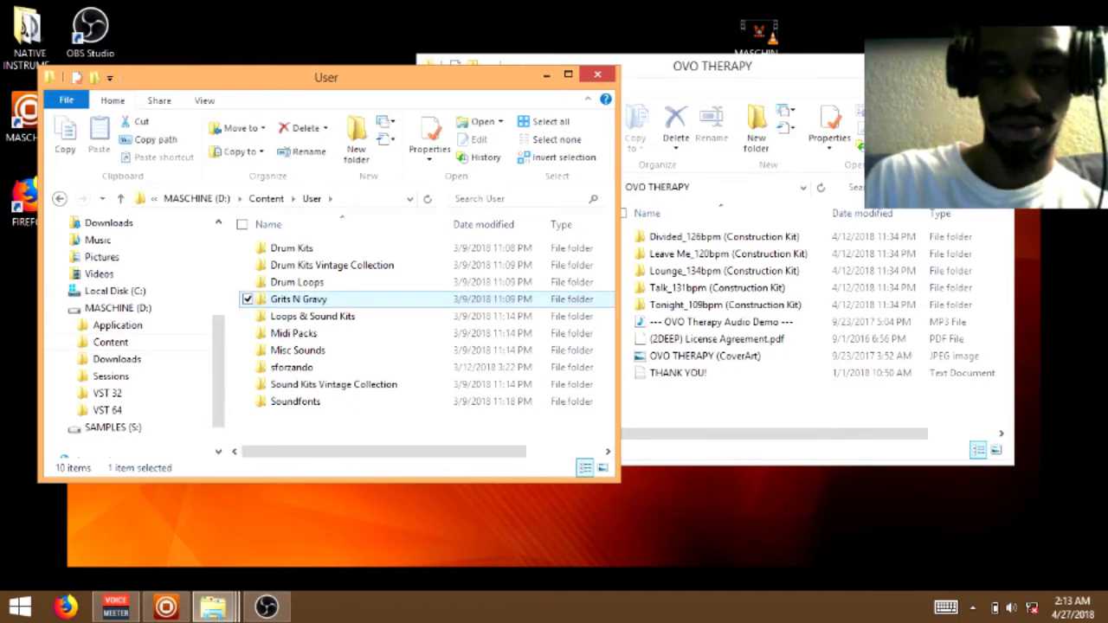
{"action": "left_click", "coordinate": [294, 333]}
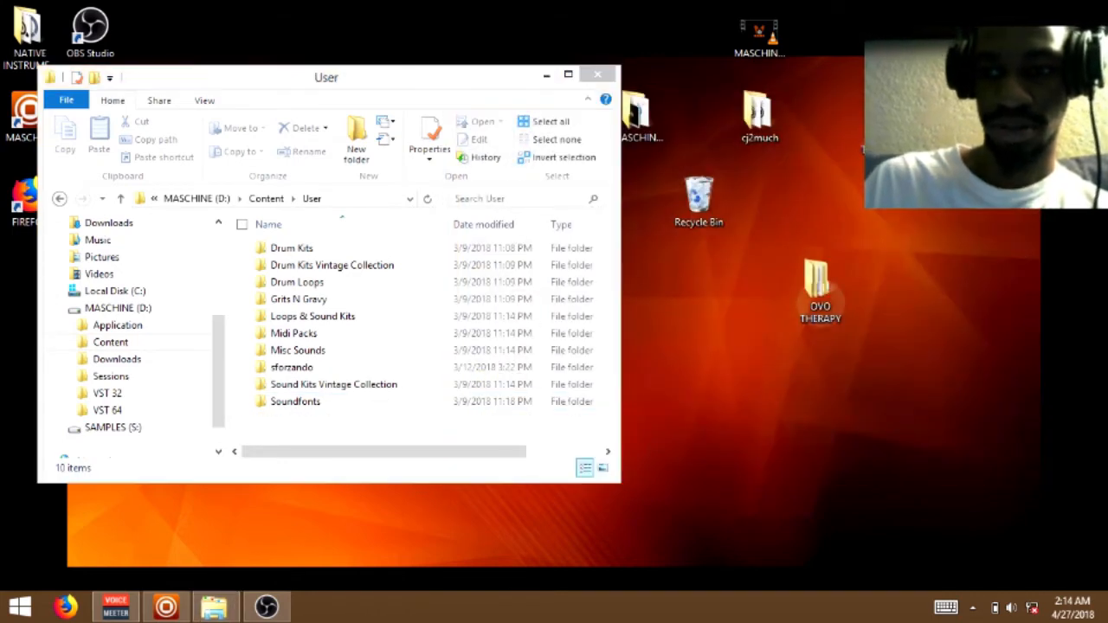
Copy the OVO THERAPY folder and paste it into MASCHINE (D:) > Content > User
{"action": "right_click", "coordinate": [819, 291]}
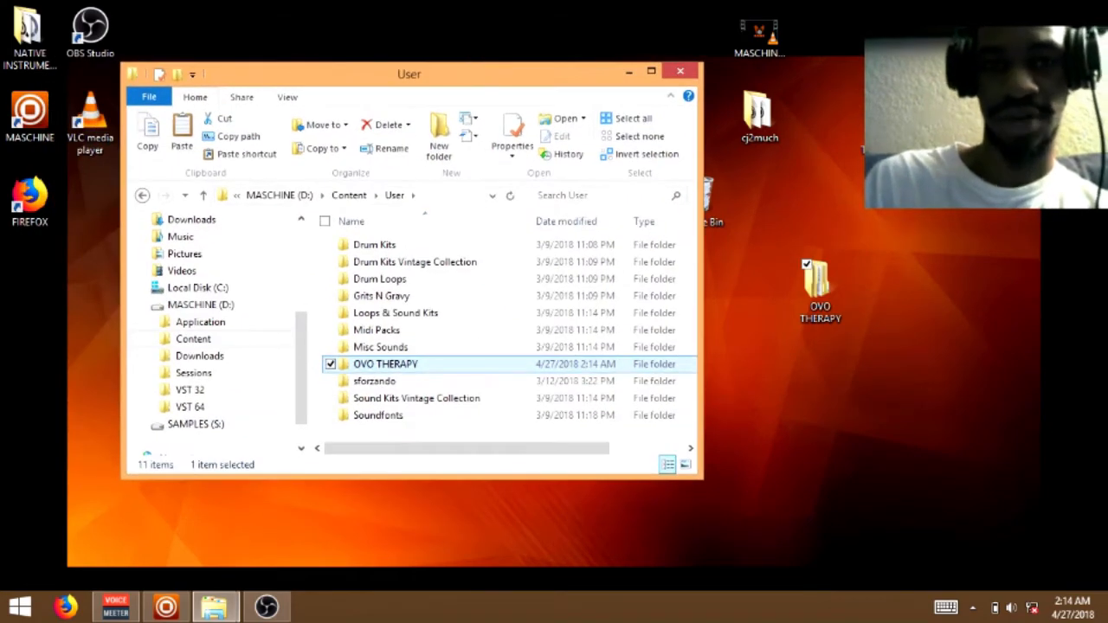
{"action": "left_click_drag", "start_coordinate": [408, 73], "coordinate": [426, 98]}
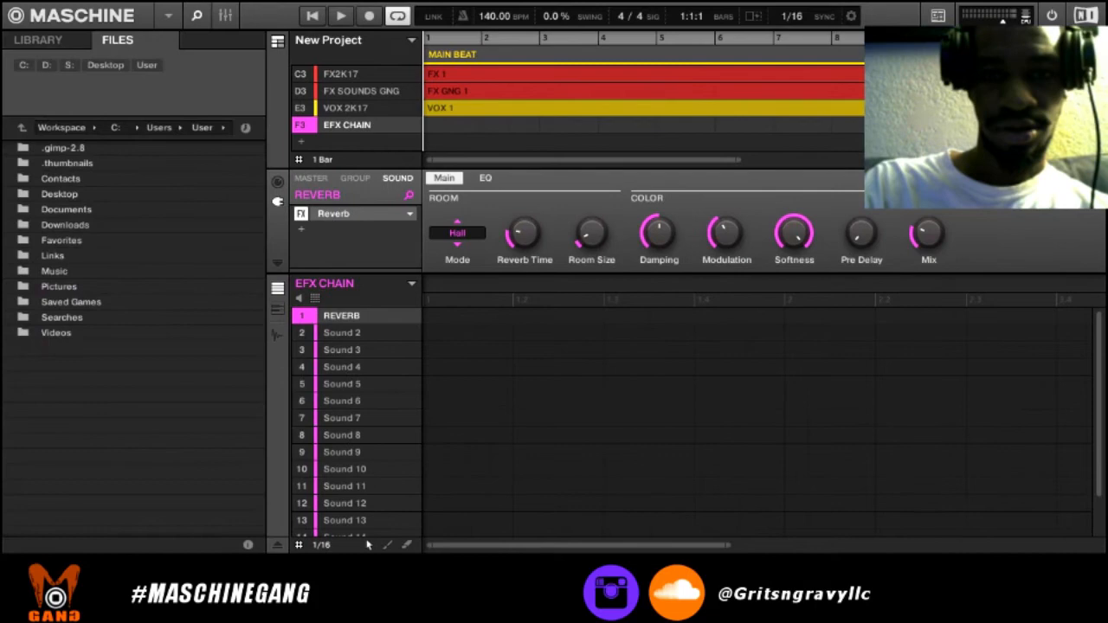
Show the OVO THERAPY kit in the User library and load Divided_126bpm_Kick tagged as Drums
{"action": "left_click", "coordinate": [39, 40]}
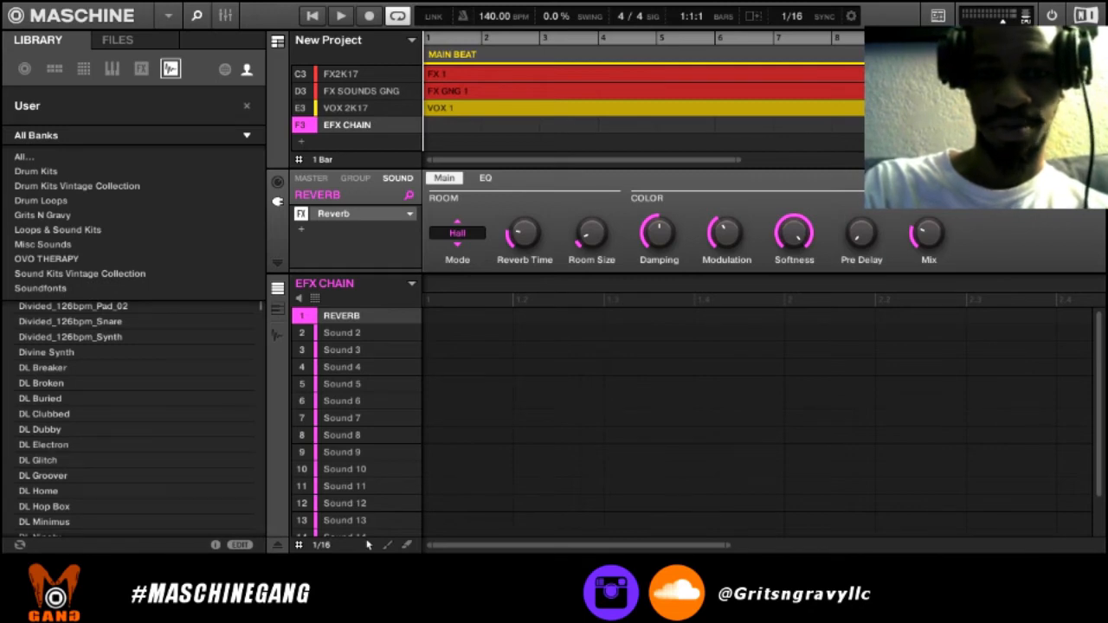
{"action": "left_click", "coordinate": [47, 260]}
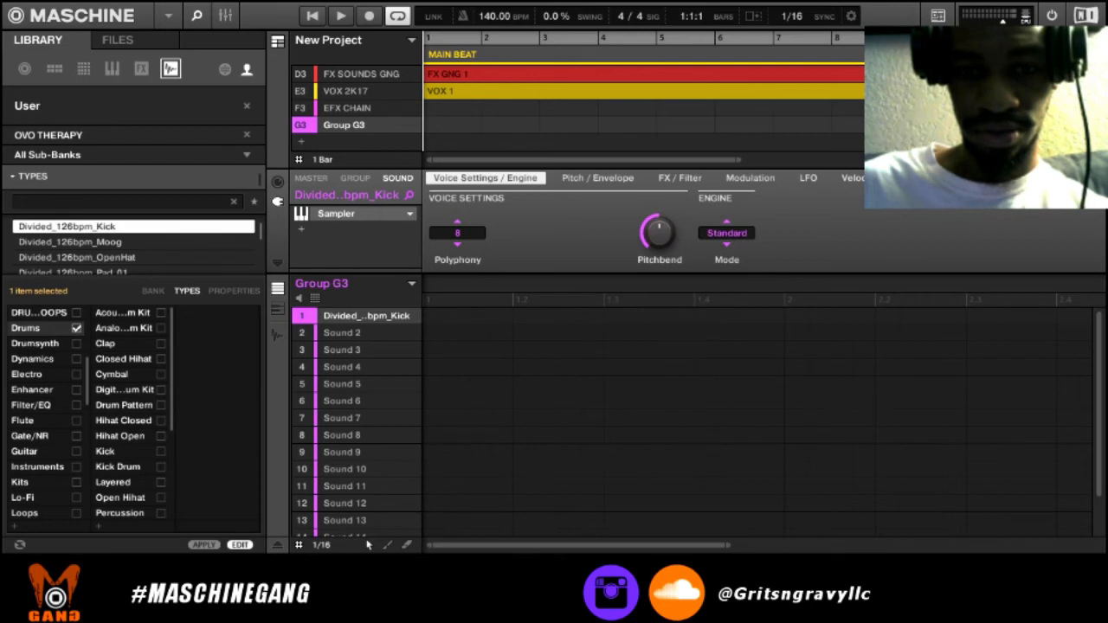
Tag the Divided_126bpm_Kick sample as Acoustic Kit under Drums
{"action": "left_click", "coordinate": [159, 312]}
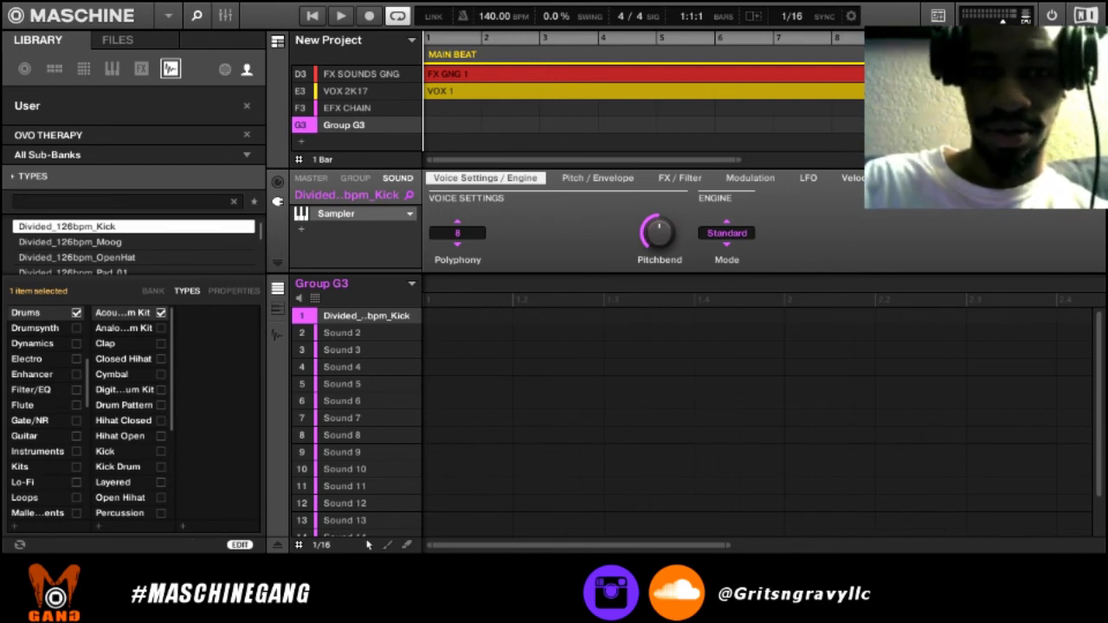
{"action": "left_click", "coordinate": [246, 154]}
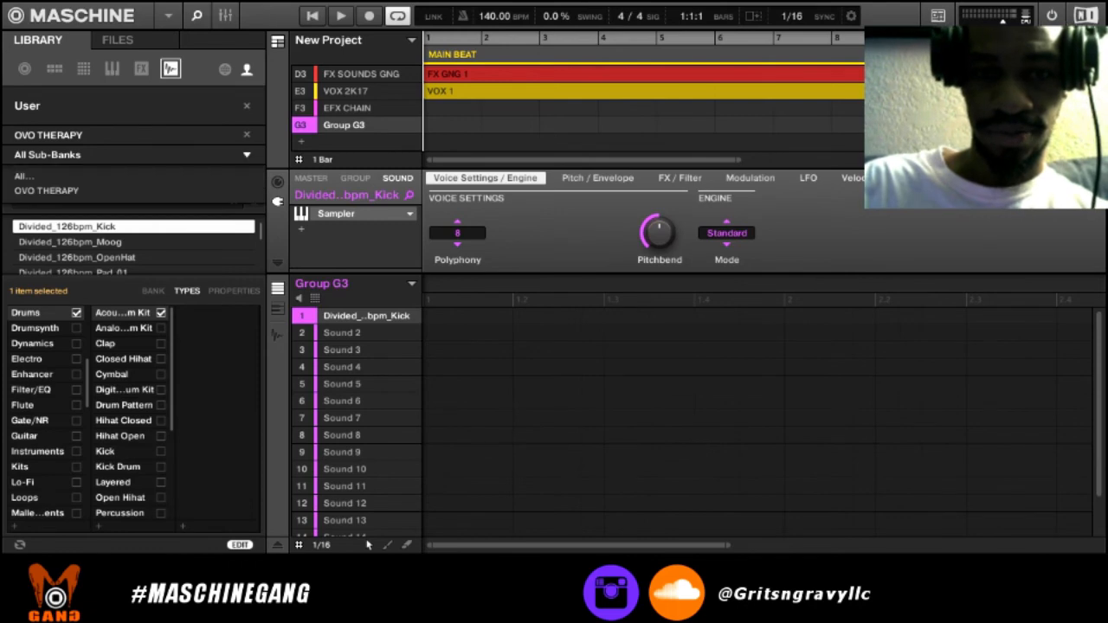